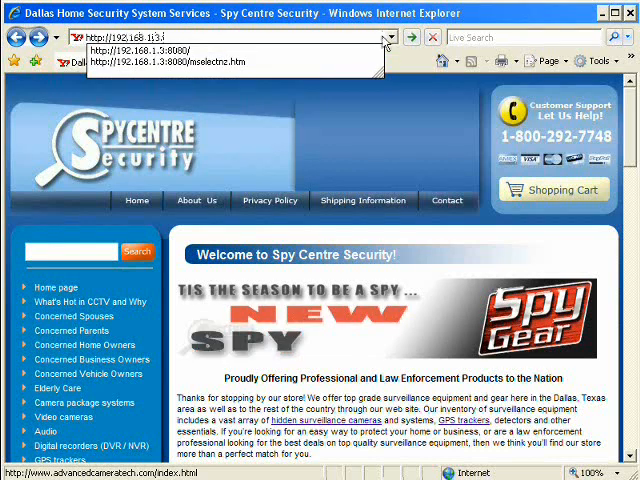
click(152, 48)
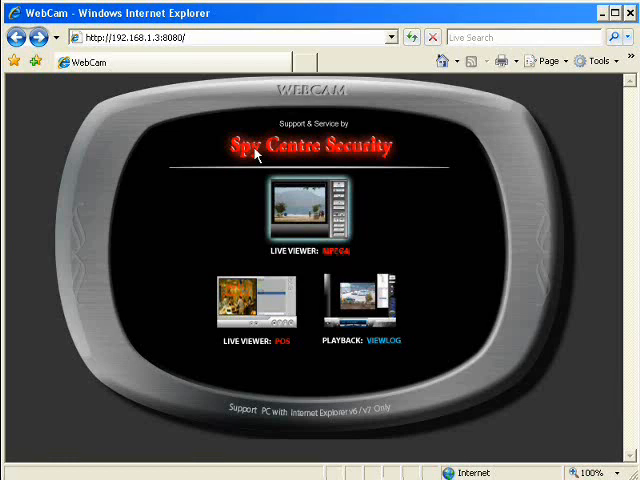
mouse_move(490, 133)
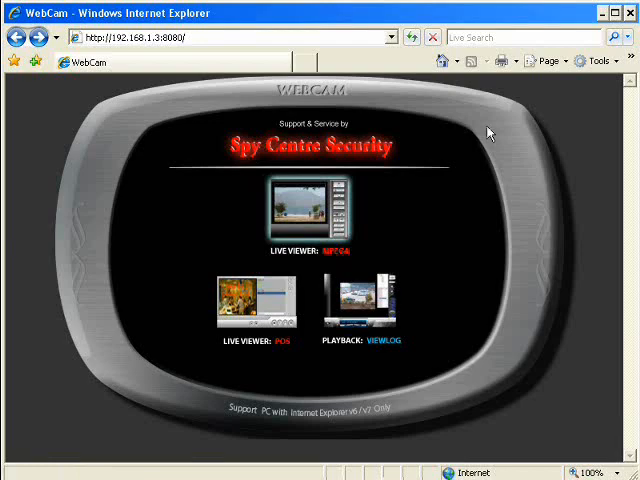
mouse_move(595, 106)
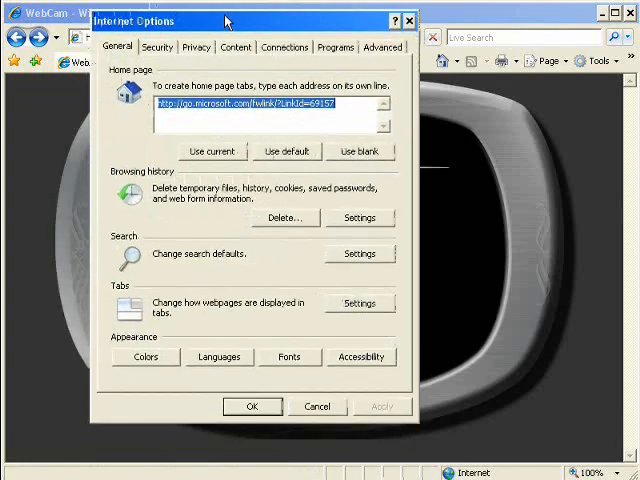
click(157, 46)
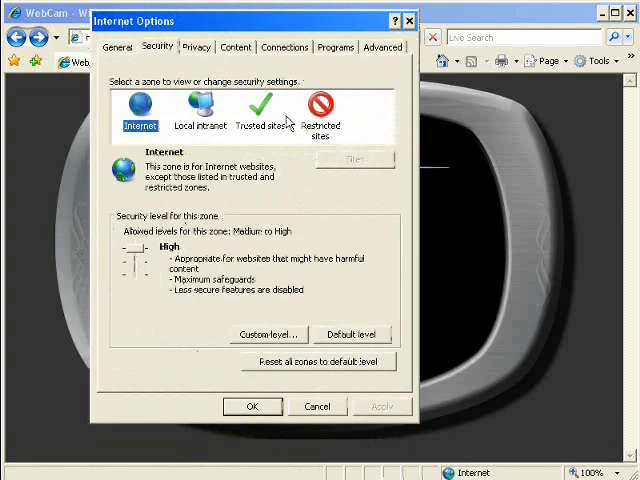
click(261, 110)
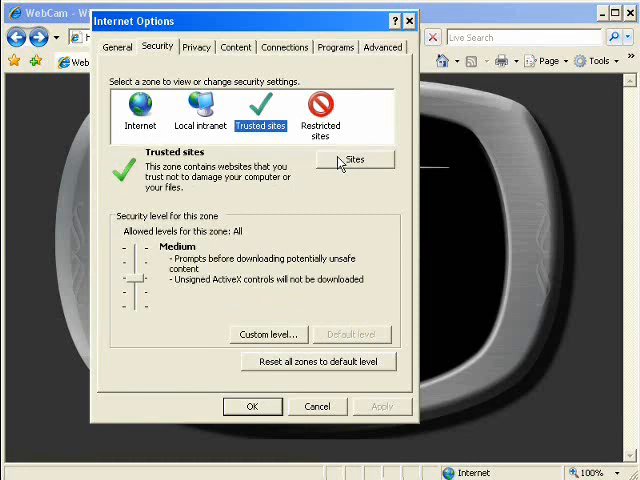
click(355, 160)
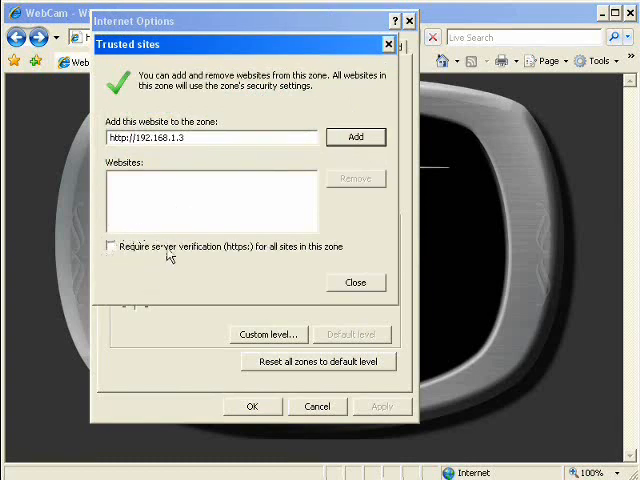
click(355, 137)
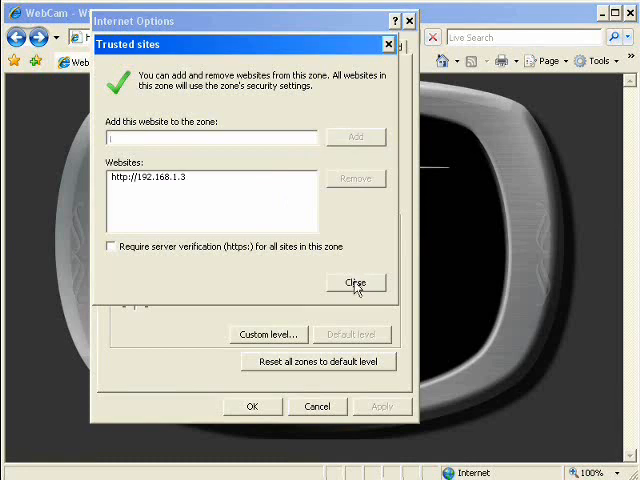
click(355, 282)
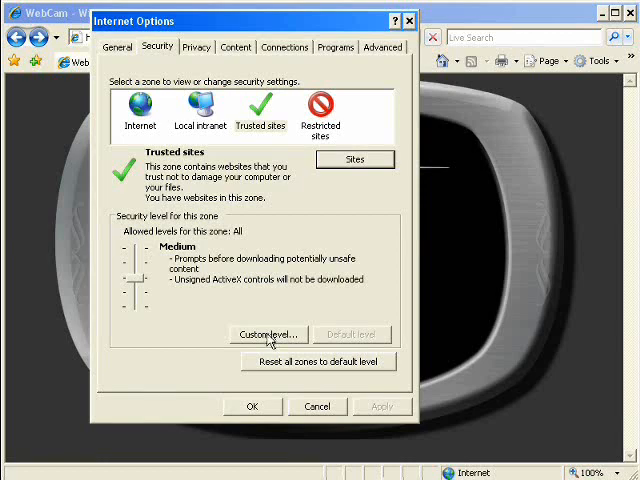
Set downloading of signed and unsigned ActiveX controls to Enable in the Trusted sites custom level
click(267, 334)
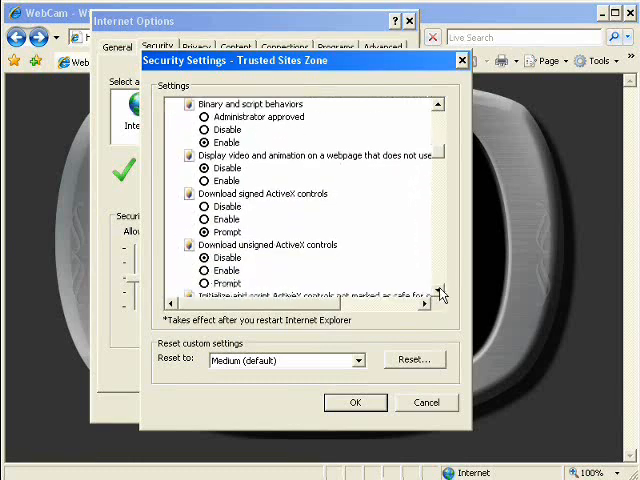
click(265, 193)
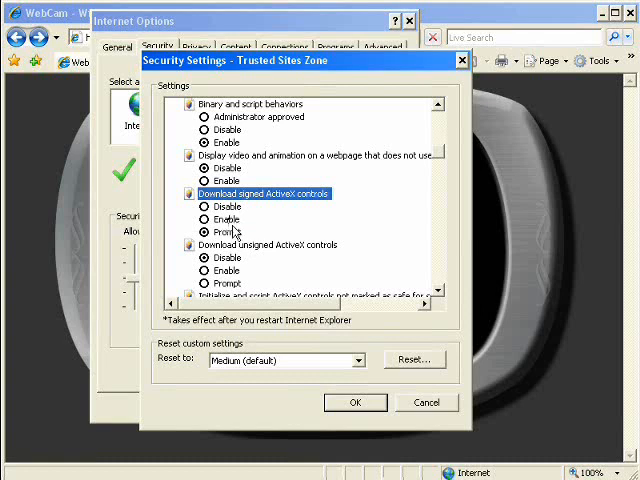
click(207, 219)
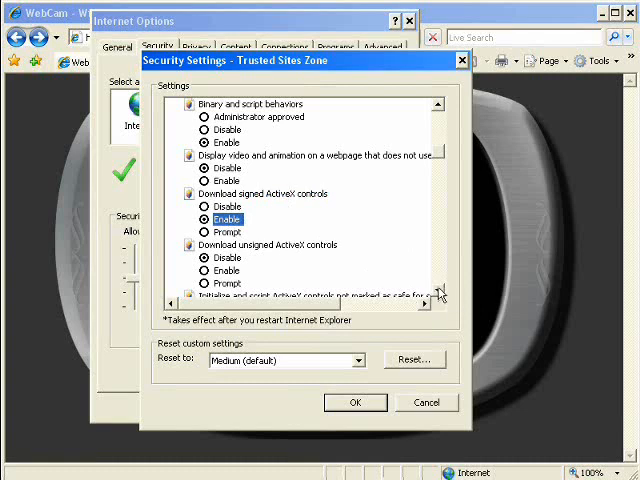
scroll(down, 3)
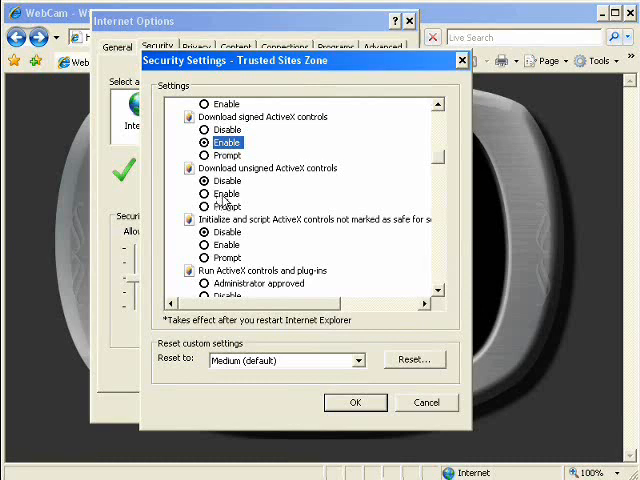
click(204, 192)
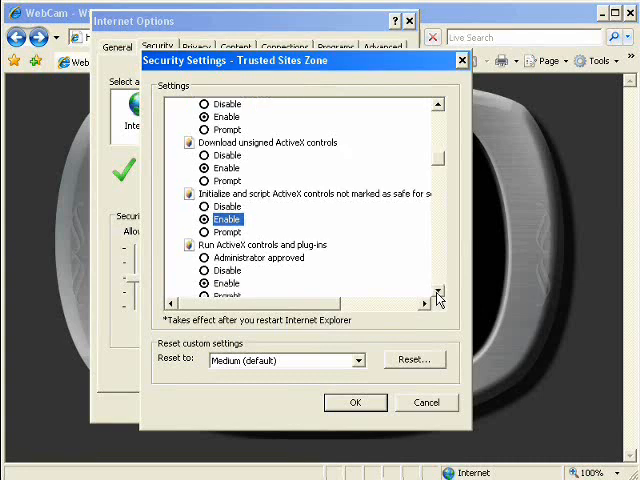
click(355, 402)
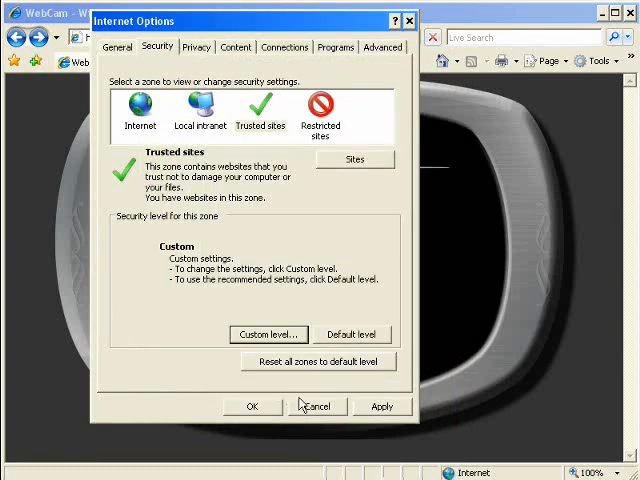
Apply Internet Options, refresh the DVR page, and open LIVE VIEWER: MPEG4
click(252, 406)
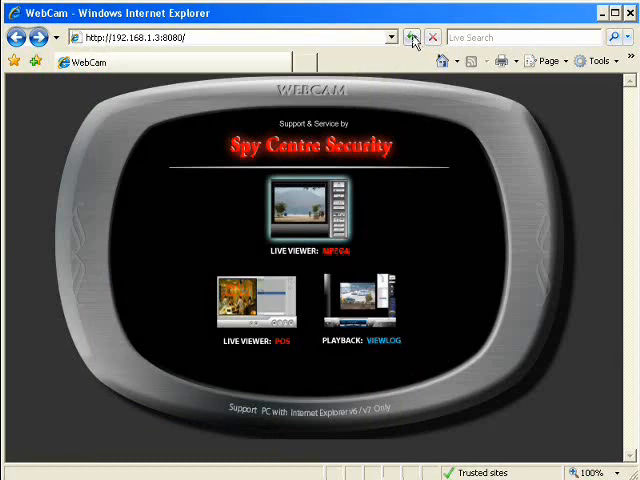
click(412, 37)
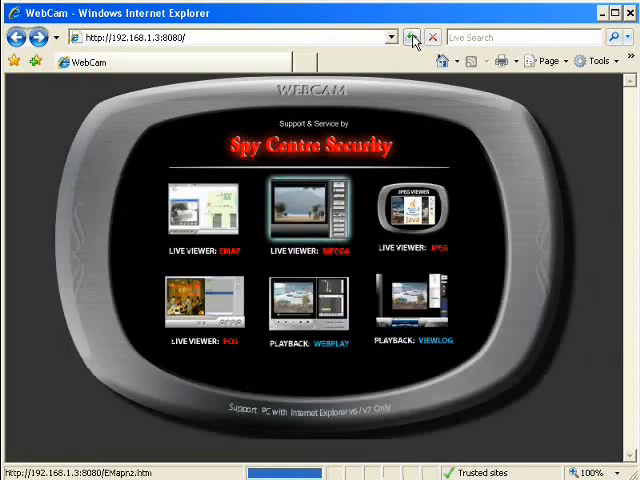
click(411, 37)
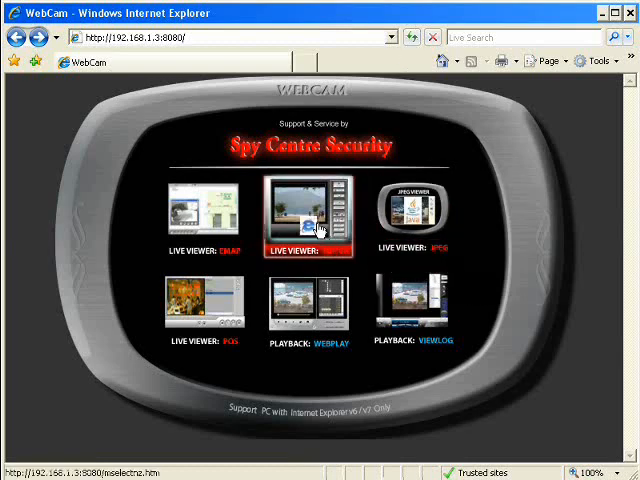
click(306, 217)
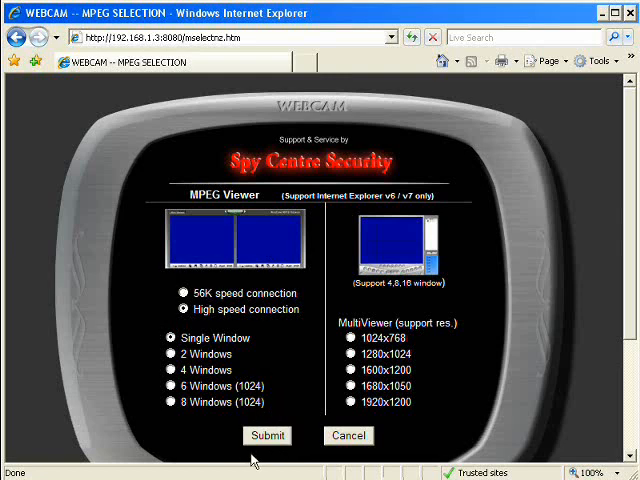
Submit the single-window high speed viewer, press PLAY, log in, and open the camera list
click(266, 435)
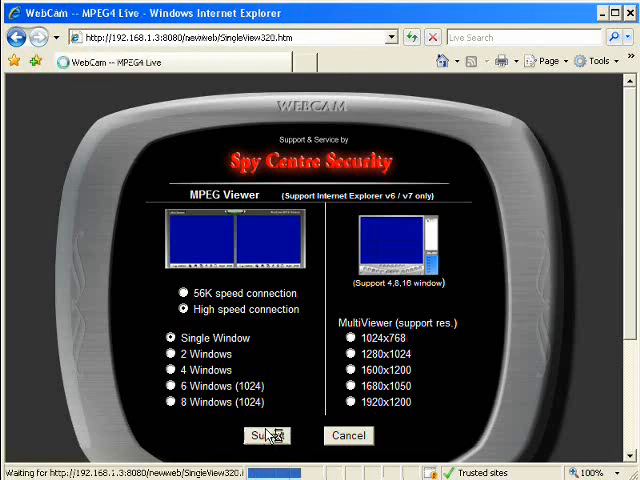
click(266, 435)
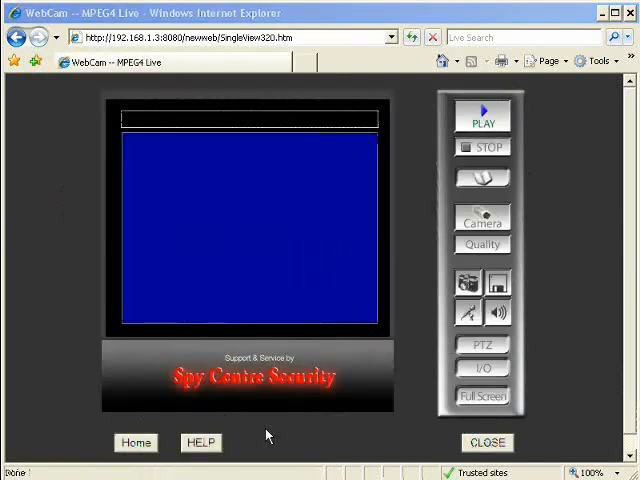
click(483, 118)
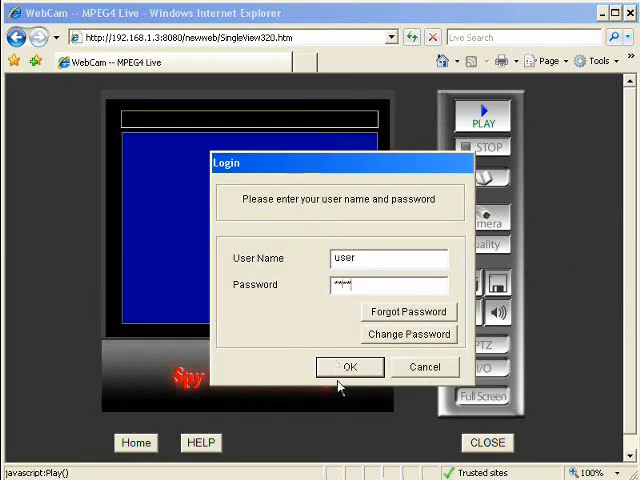
click(350, 367)
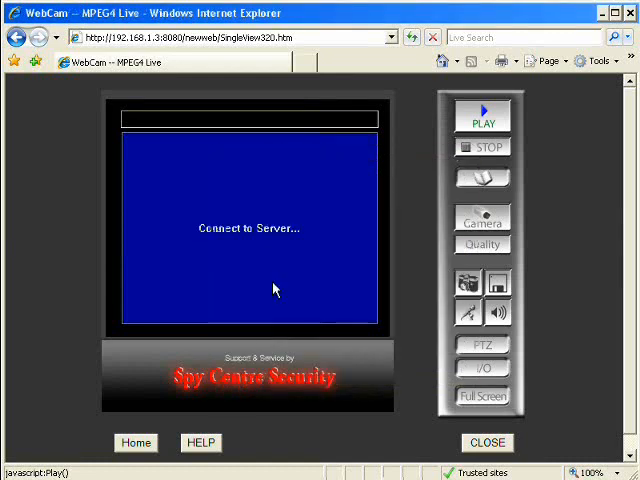
click(483, 118)
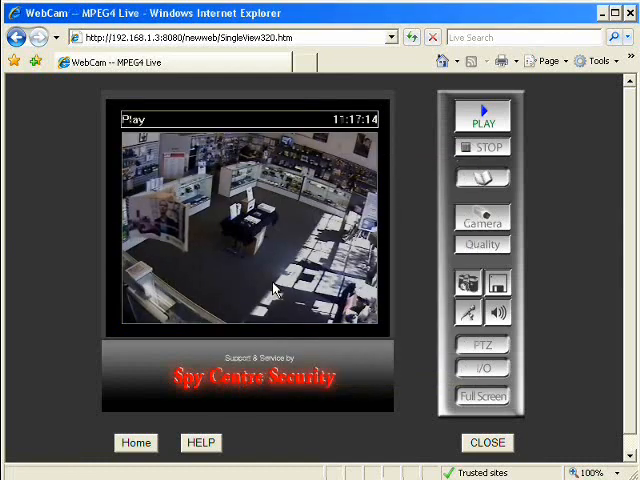
click(482, 222)
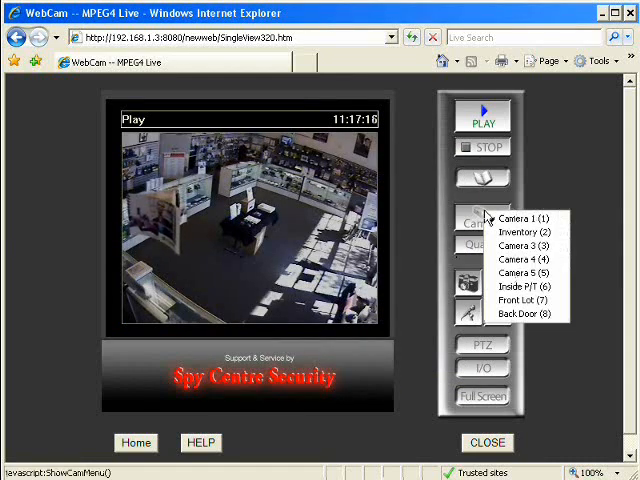